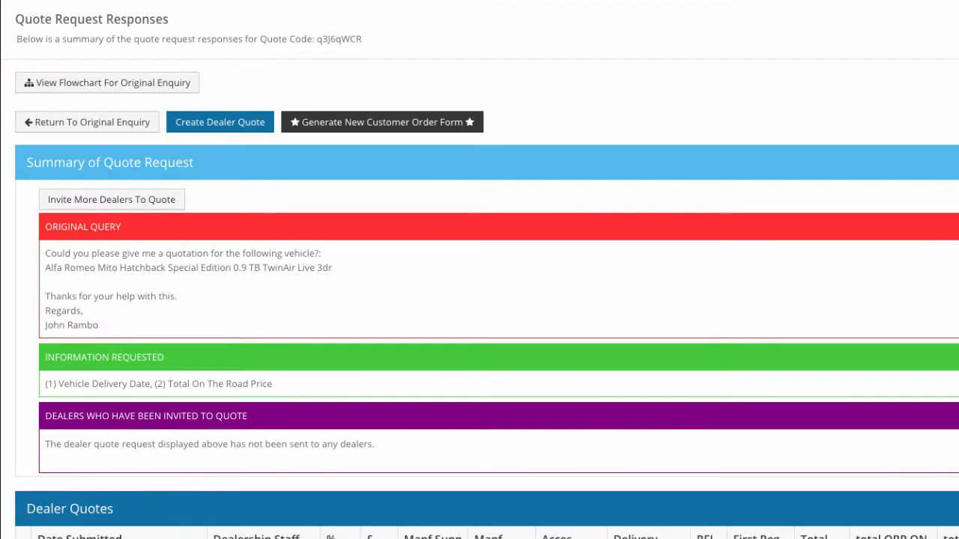
- Reach the Name page under Personal info in Google Account
click(219, 121)
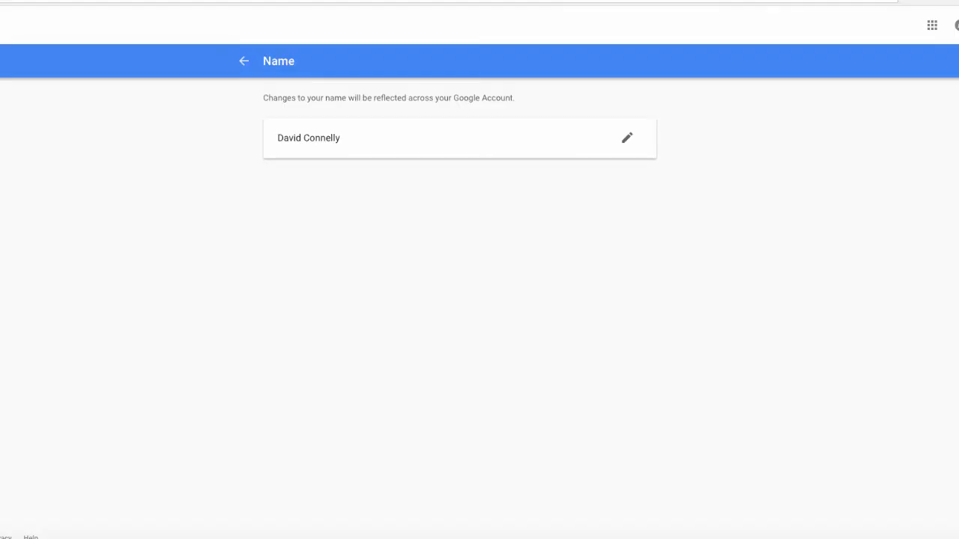
click(626, 138)
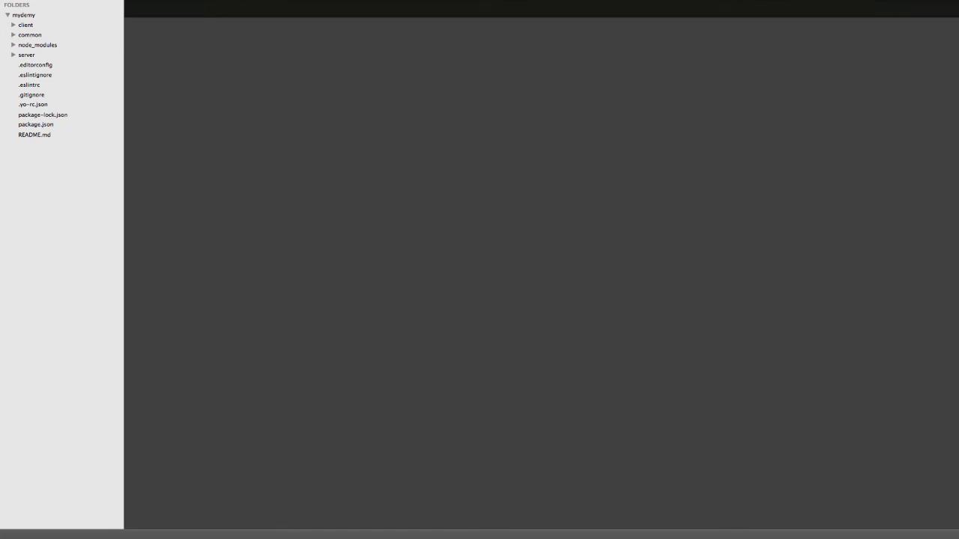
- Duplicate the picture property in common/models/member.json and rename the copy to username
click(30, 35)
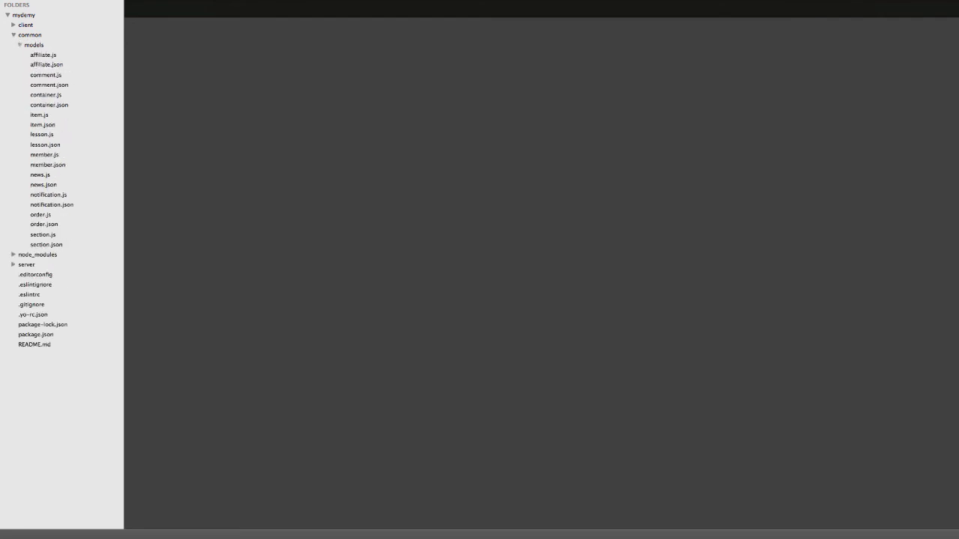
click(48, 163)
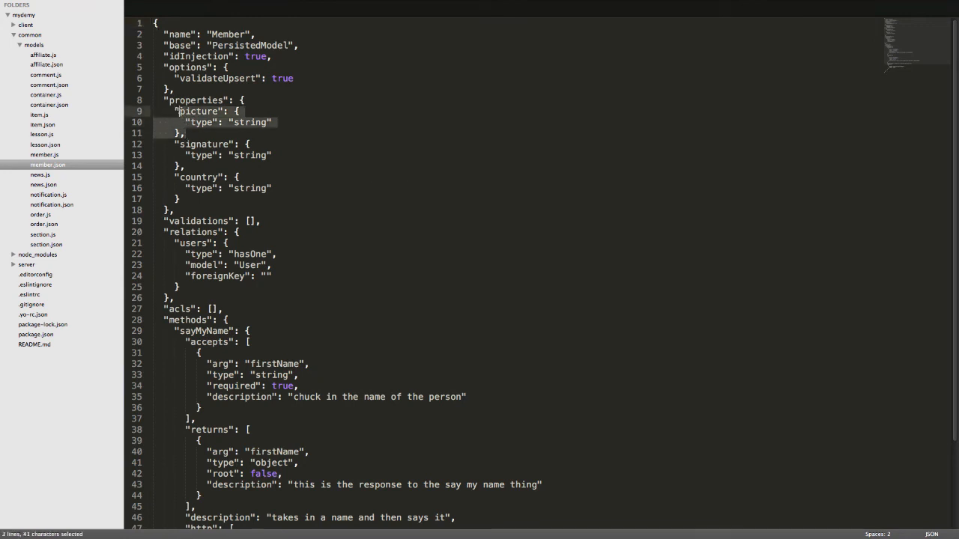
key(ctrl+c)
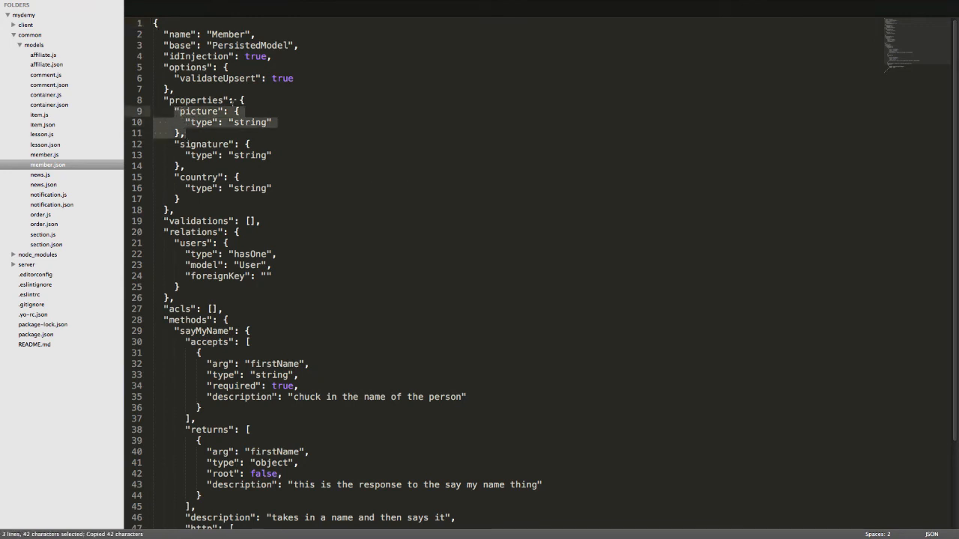
key(ctrl+v)
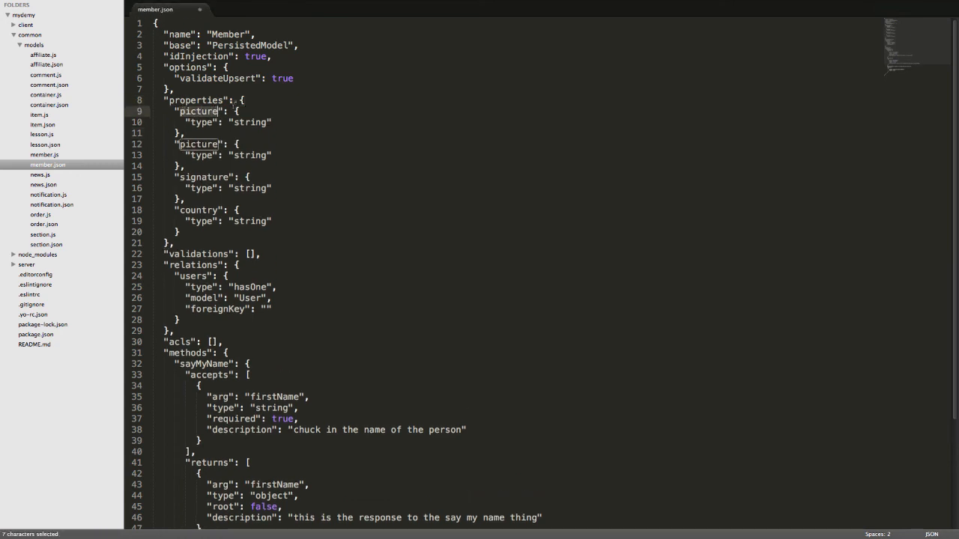
text(username)
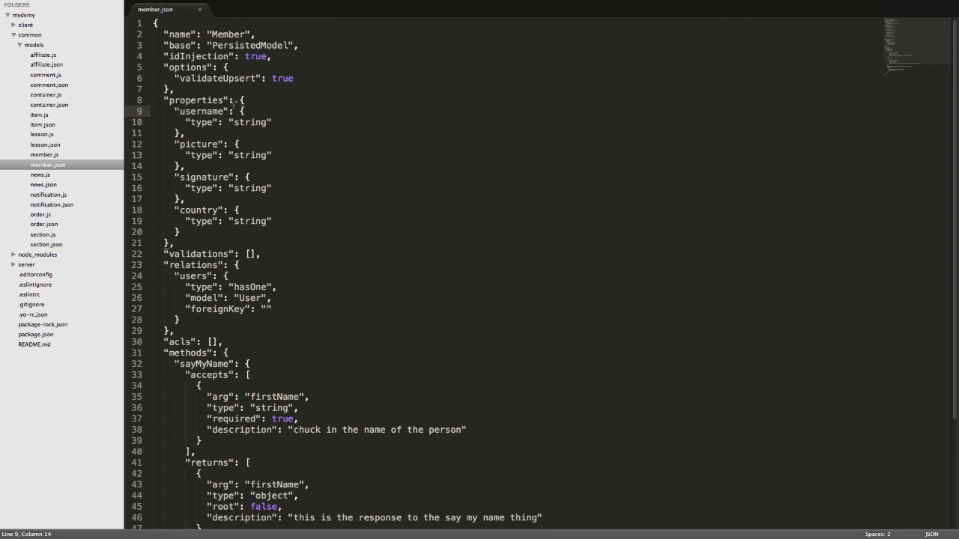
click(51, 204)
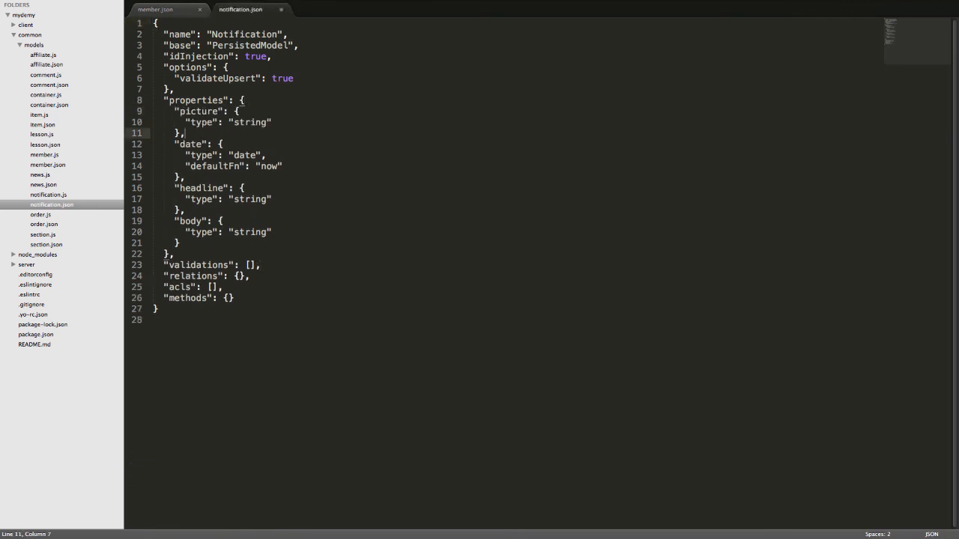
- Replace the picture property name with username in notification.json and save the file
double_click(199, 111)
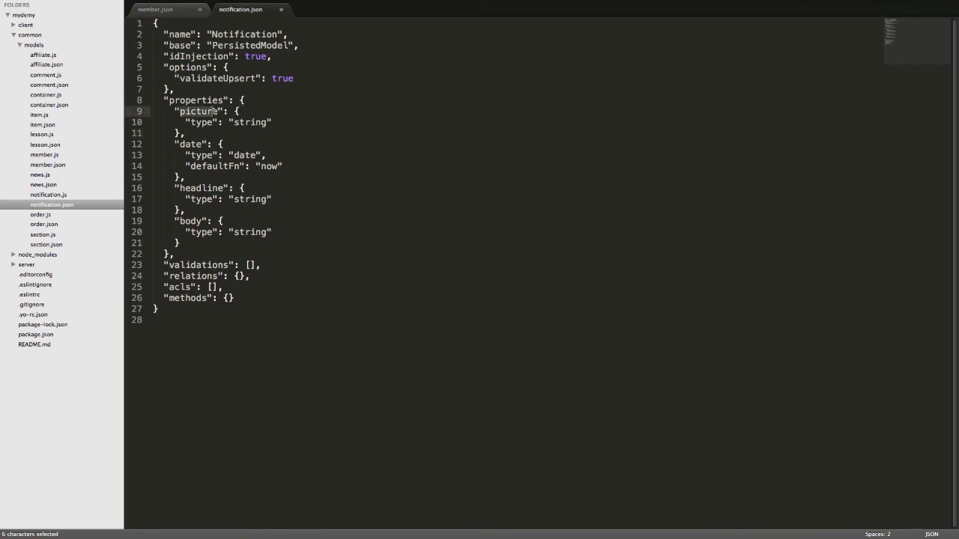
text(username)
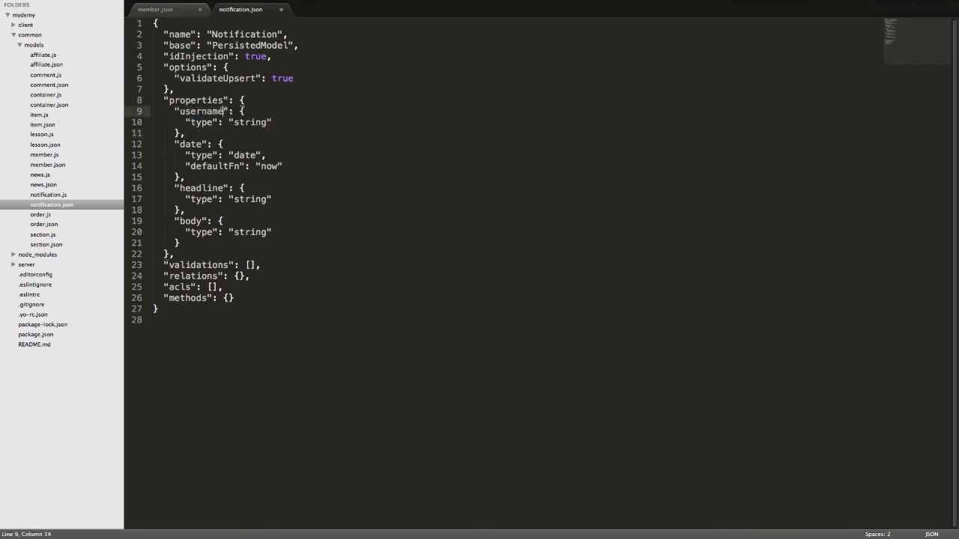
key(ctrl+s)
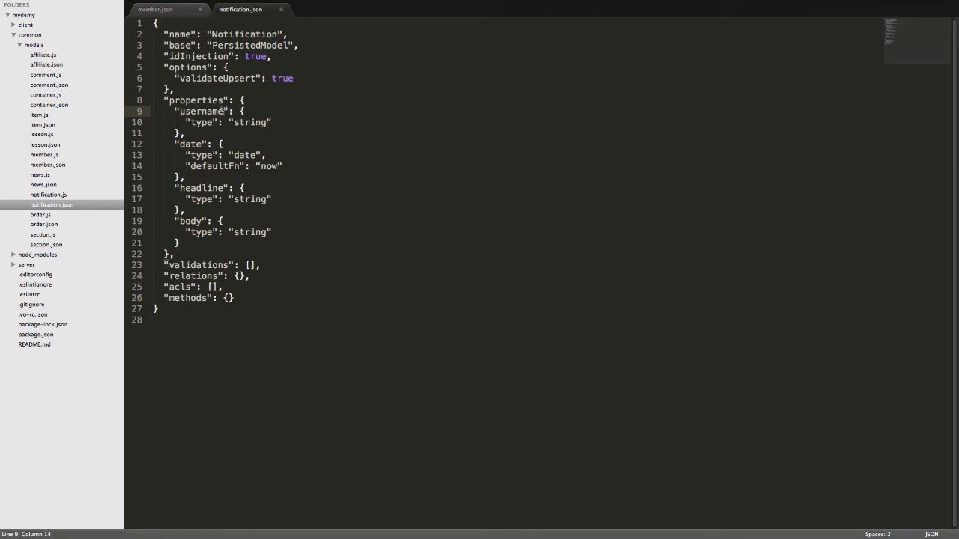
mouse_move(548, 190)
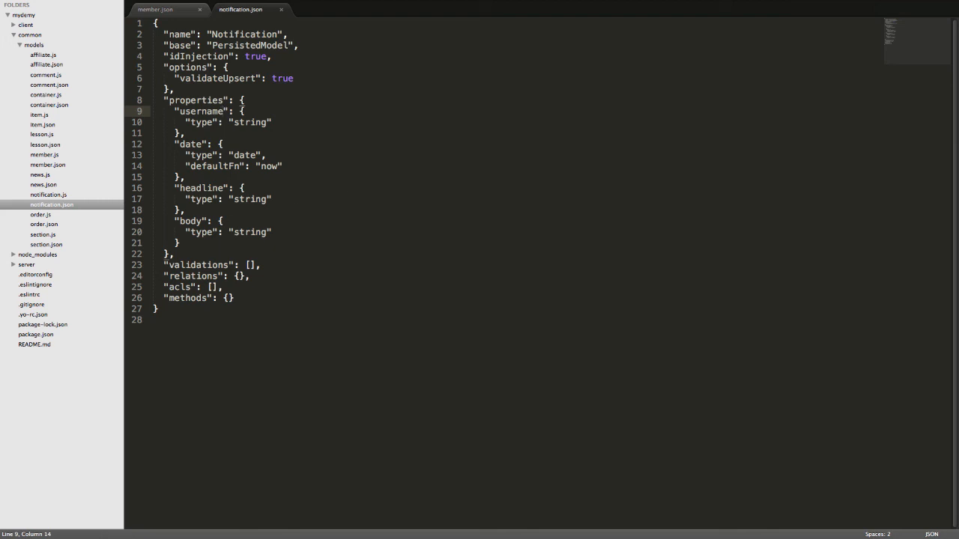
click(44, 225)
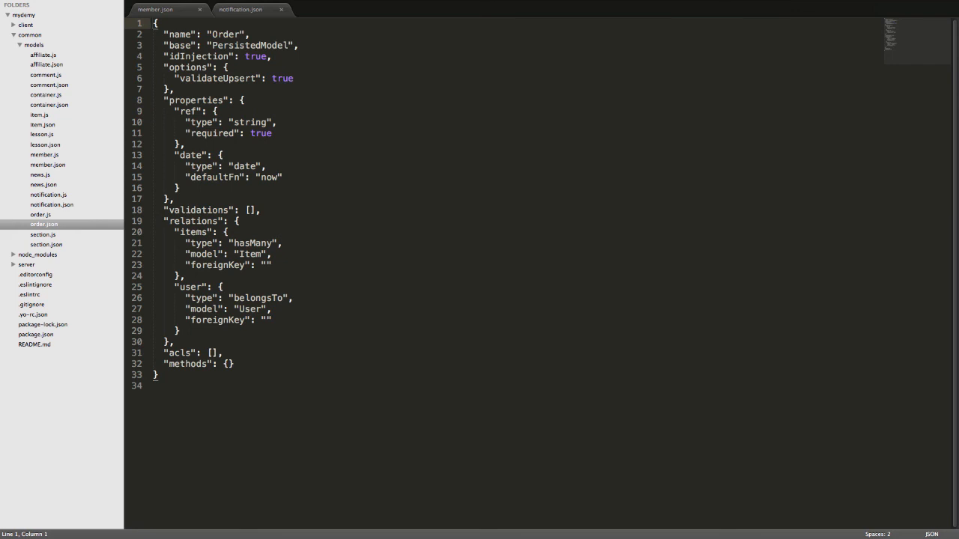
- Add a username string property ahead of ref in order.json
click(243, 99)
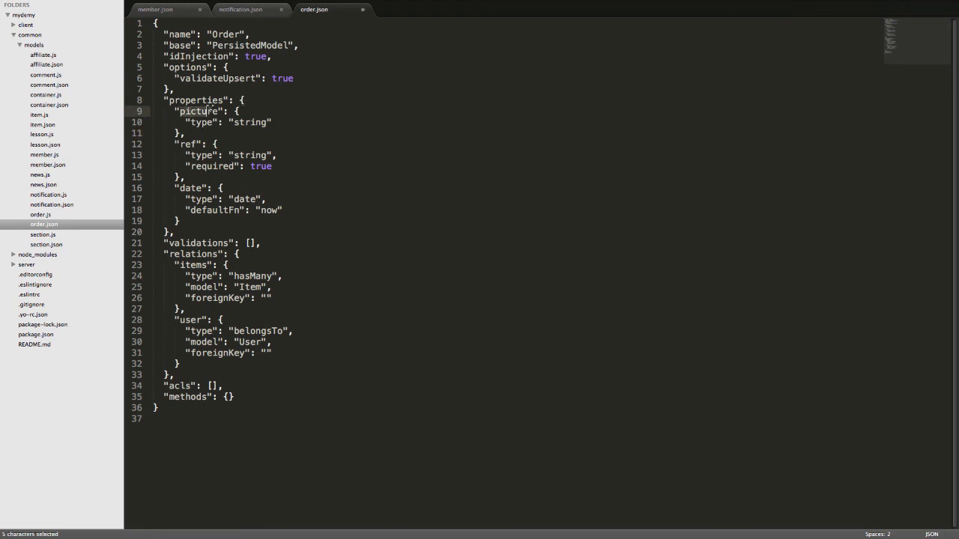
text(username)
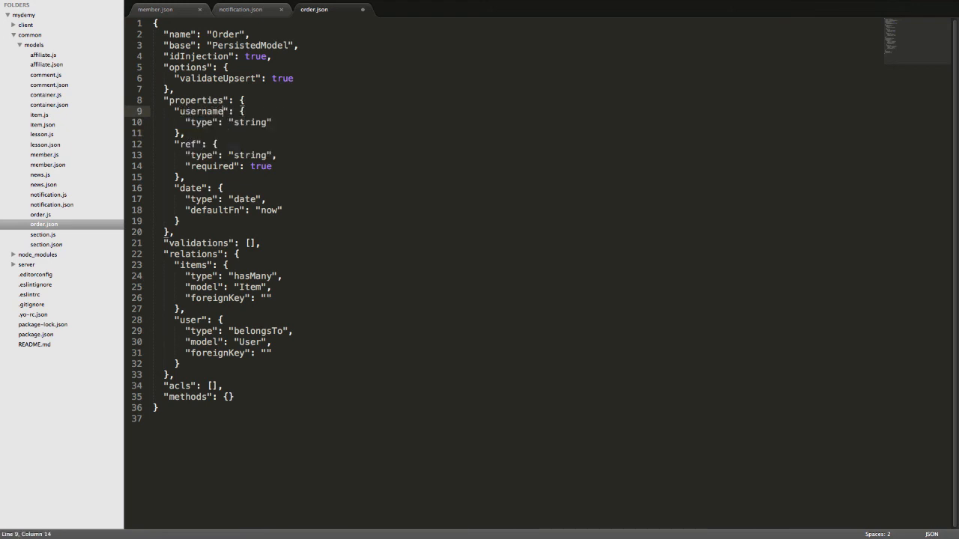